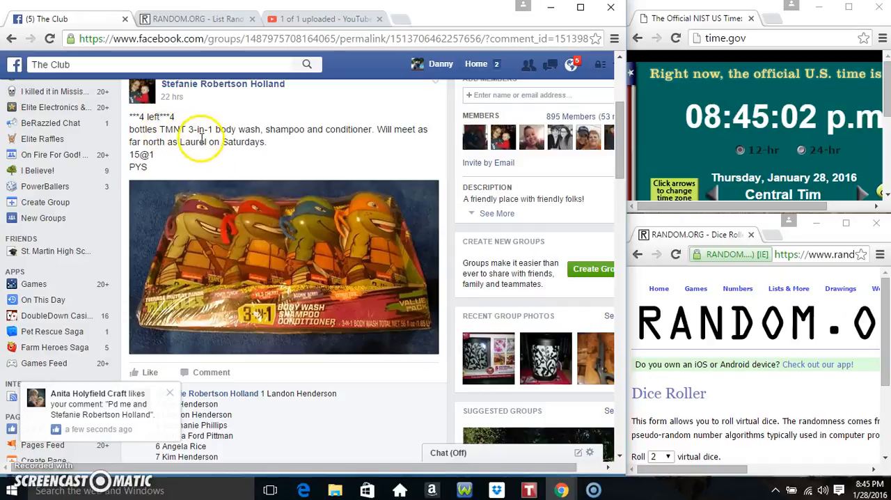
mouse_move(341, 155)
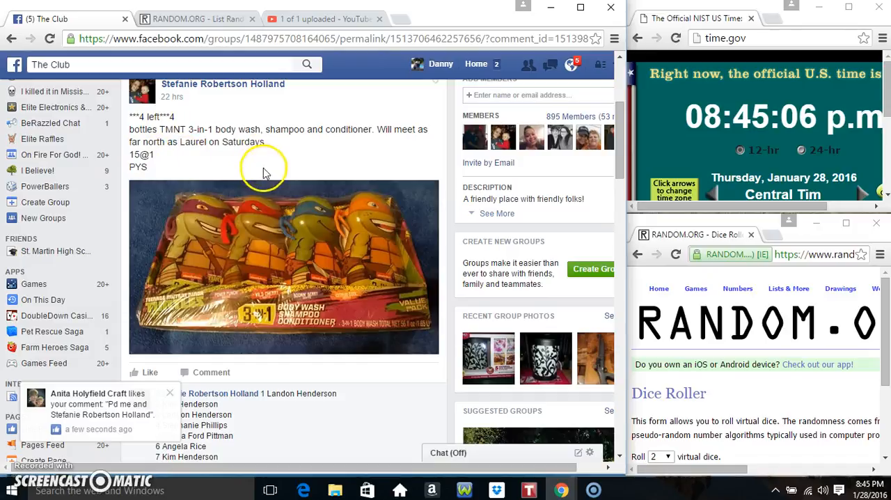
Step: Select and copy the numbered list of 15 names from the group post
scroll("down", 3)
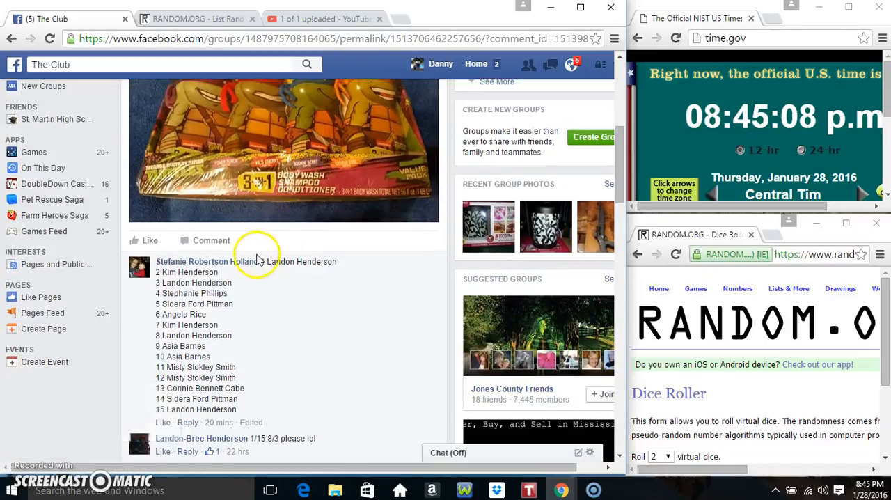
left_click_drag(264, 261, 295, 358)
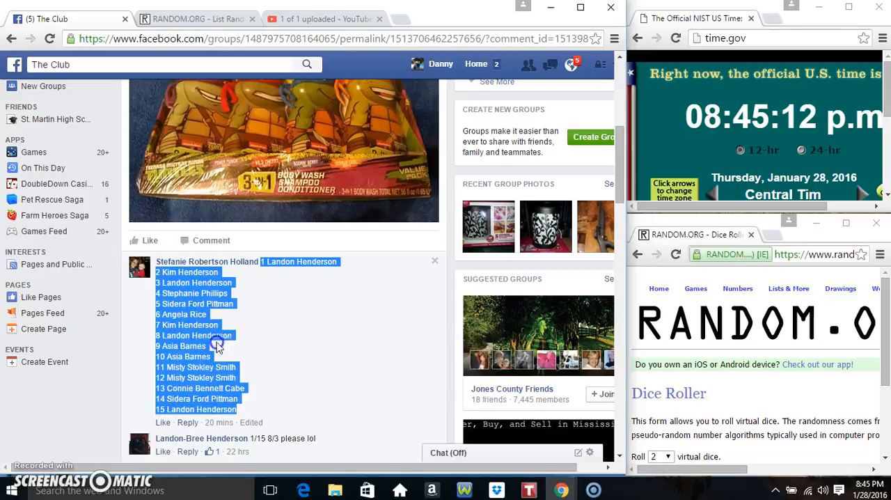
Step: Post a 'live' comment on the Facebook thread
scroll("down", 3)
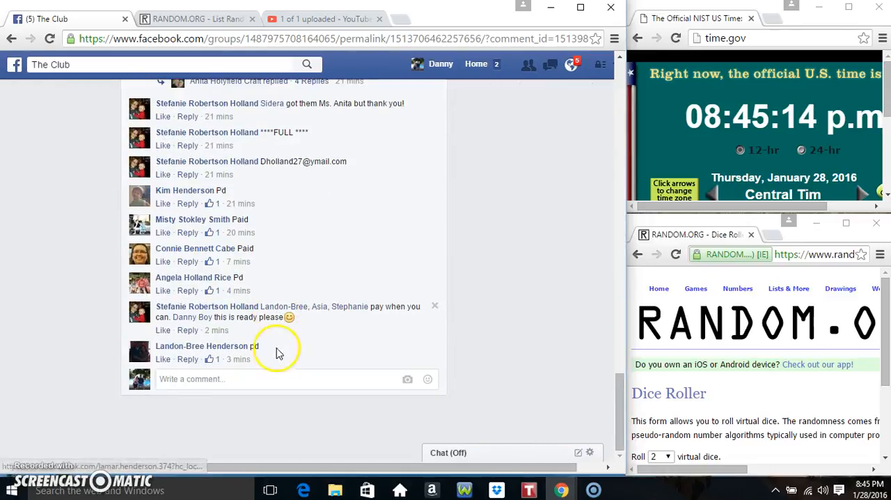
type("liv")
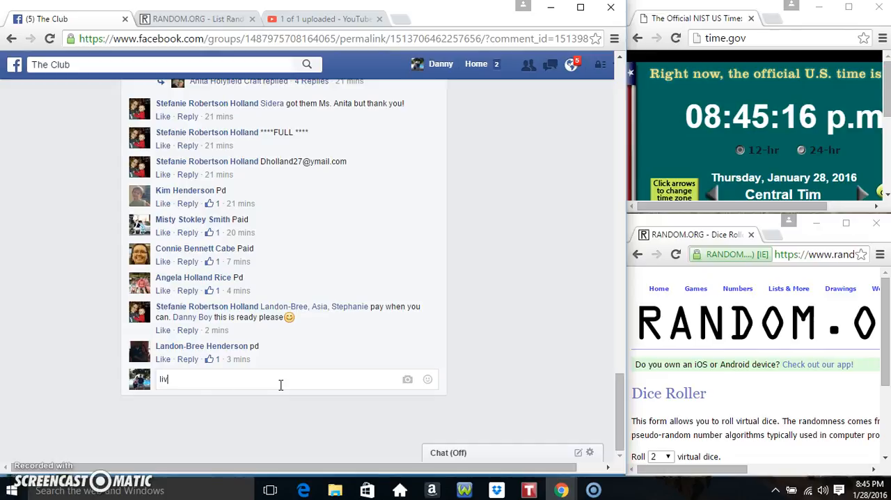
key("enter")
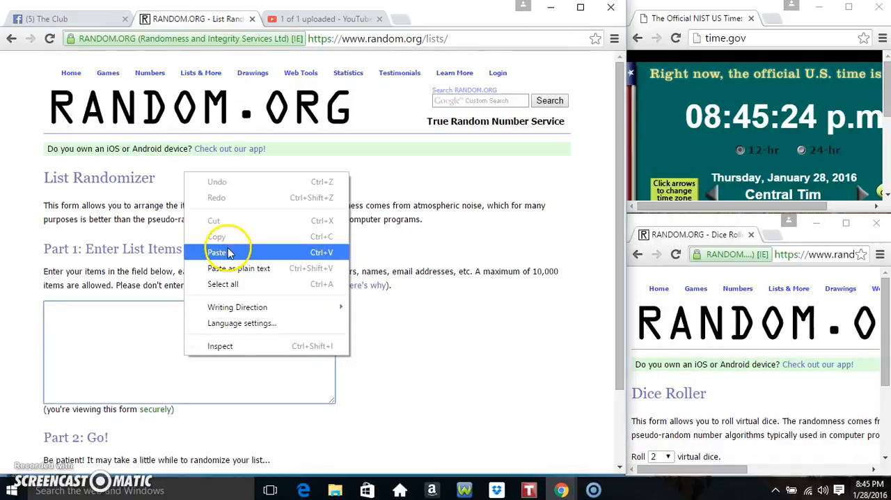
Step: Paste the 15 names into the List Randomizer, roll two dice, and randomize the list once
left_click(219, 252)
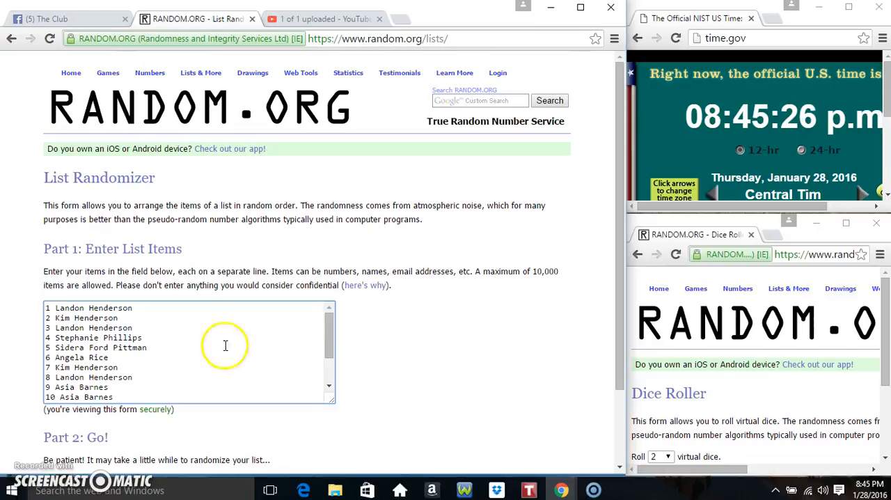
left_click(866, 490)
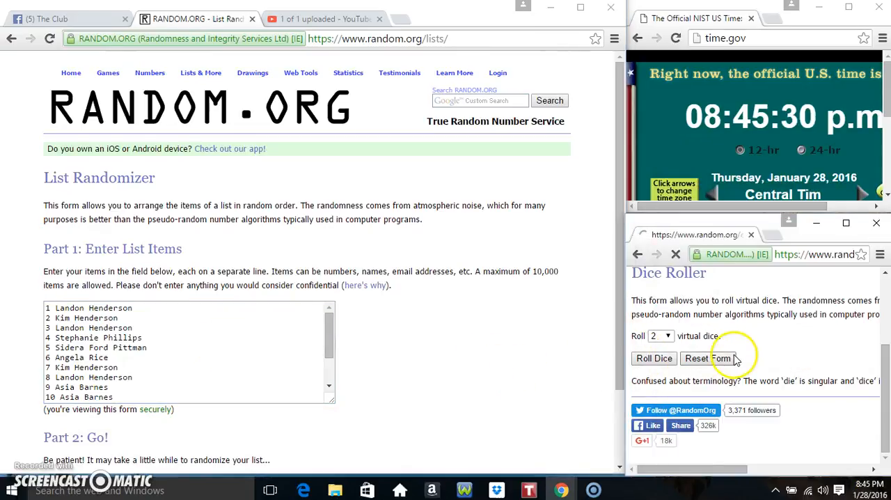
left_click(654, 357)
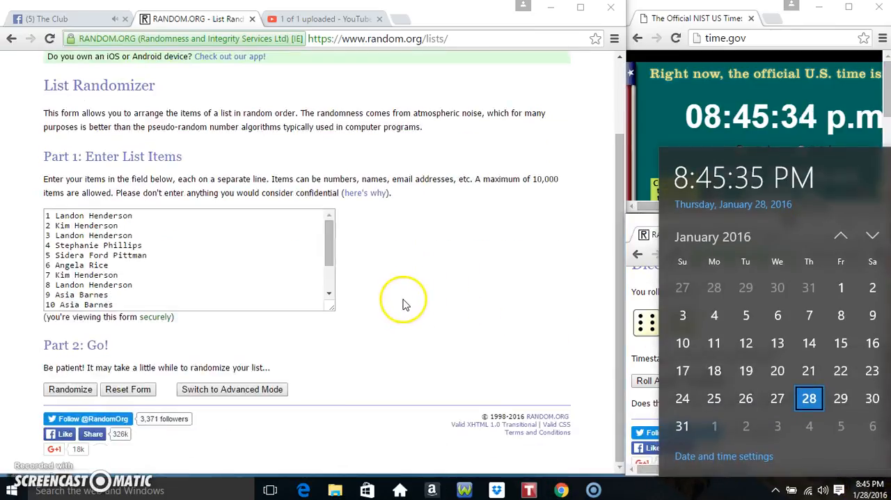
left_click(70, 390)
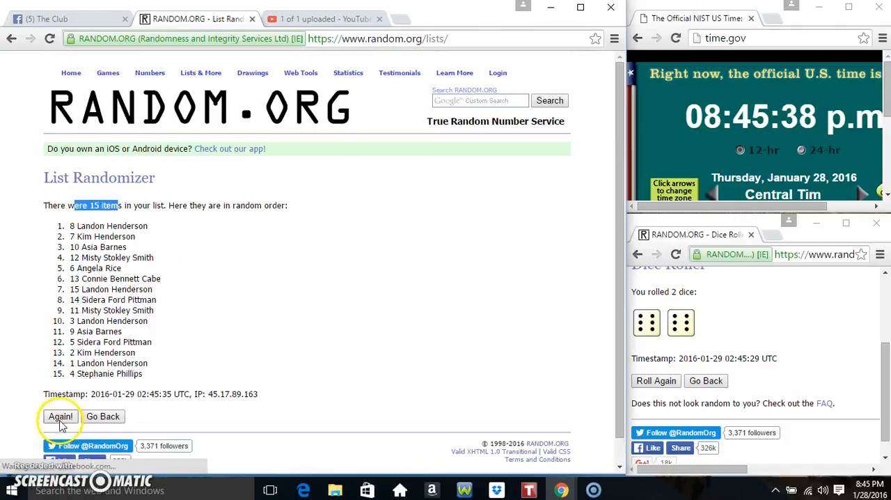
Step: Reshuffle the name list repeatedly with Again! until it has been randomized 12 times
left_click(60, 414)
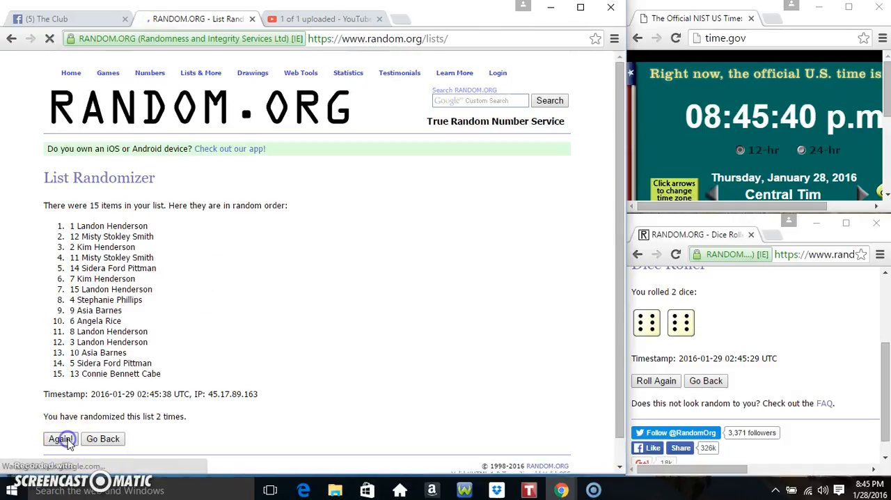
left_click(60, 438)
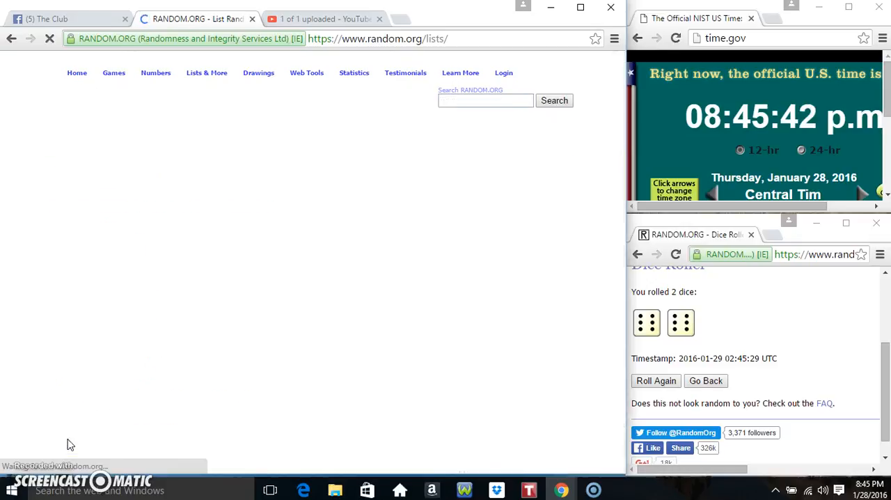
left_click(60, 439)
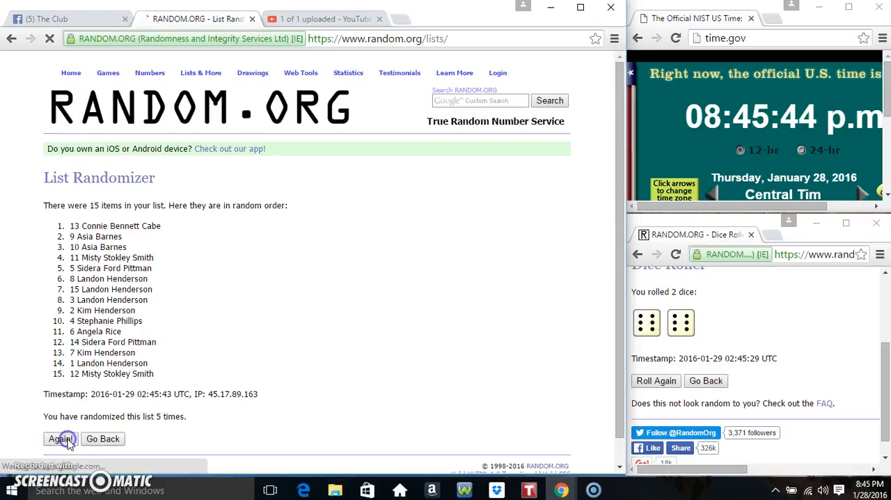
left_click(59, 438)
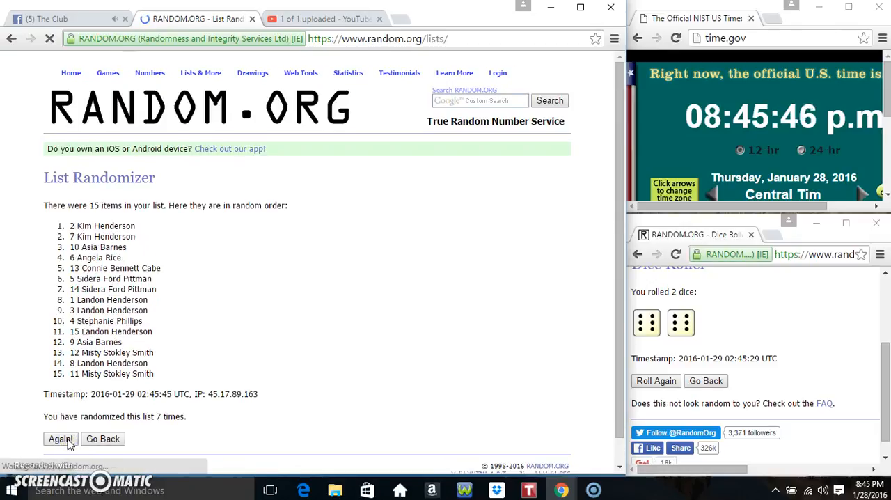
left_click(60, 438)
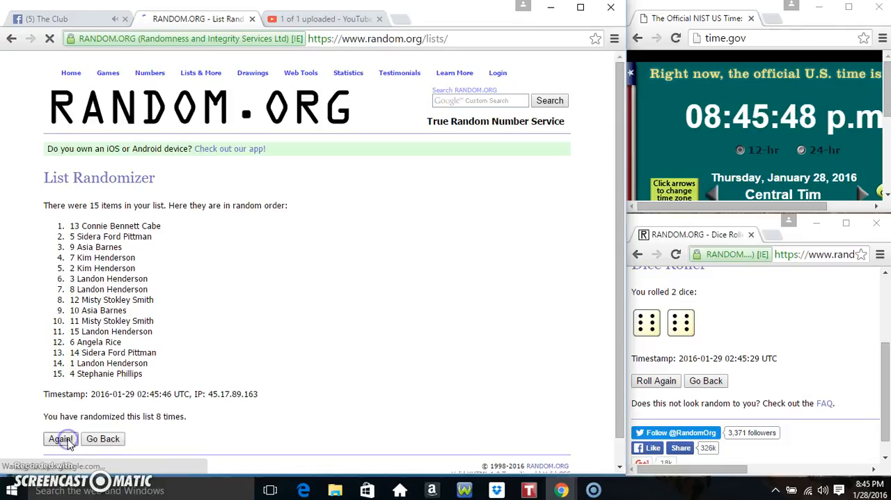
left_click(59, 438)
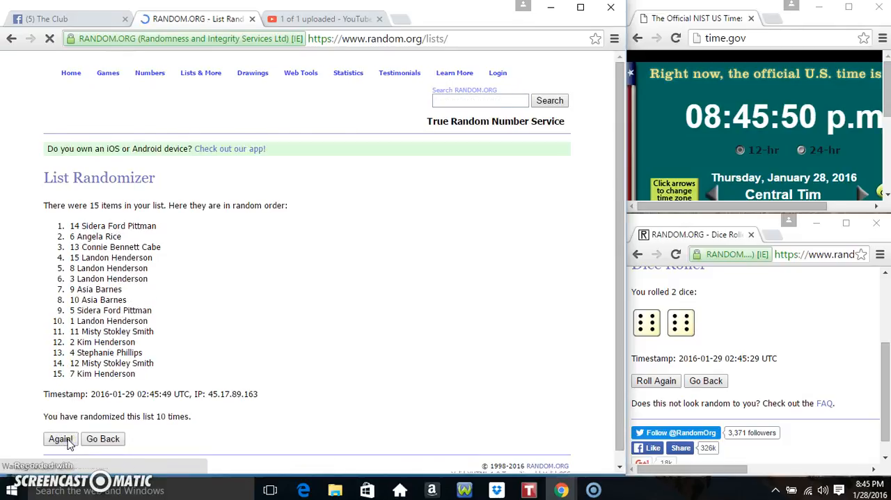
left_click(60, 439)
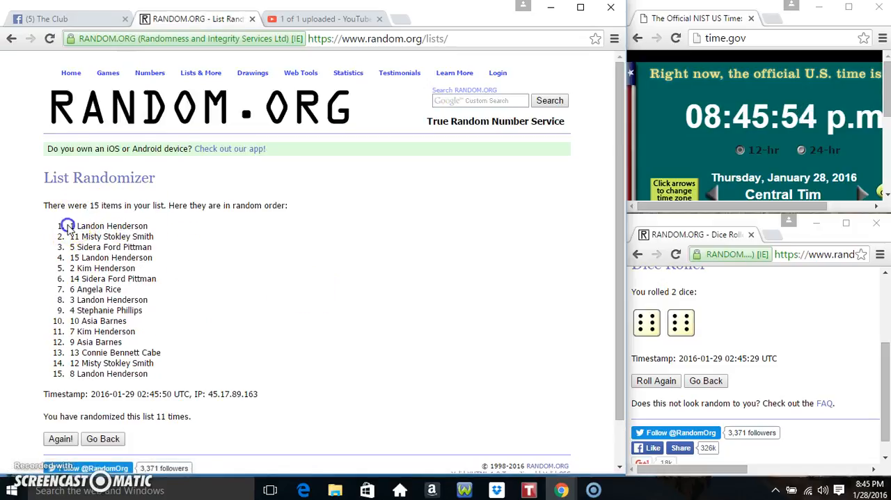
left_click_drag(69, 225, 188, 392)
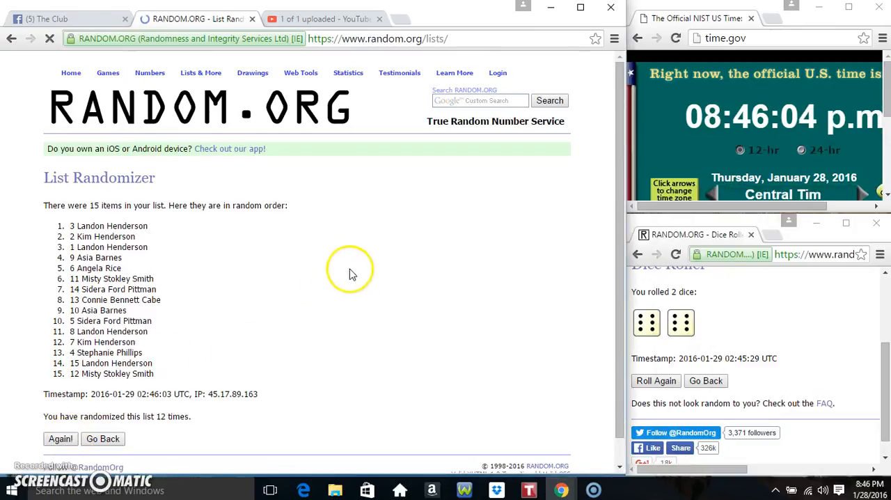
double_click(108, 226)
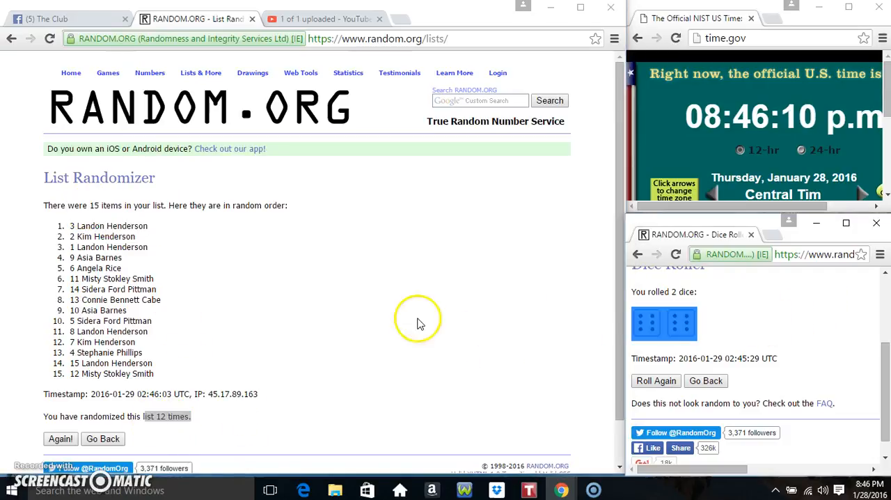
left_click(67, 19)
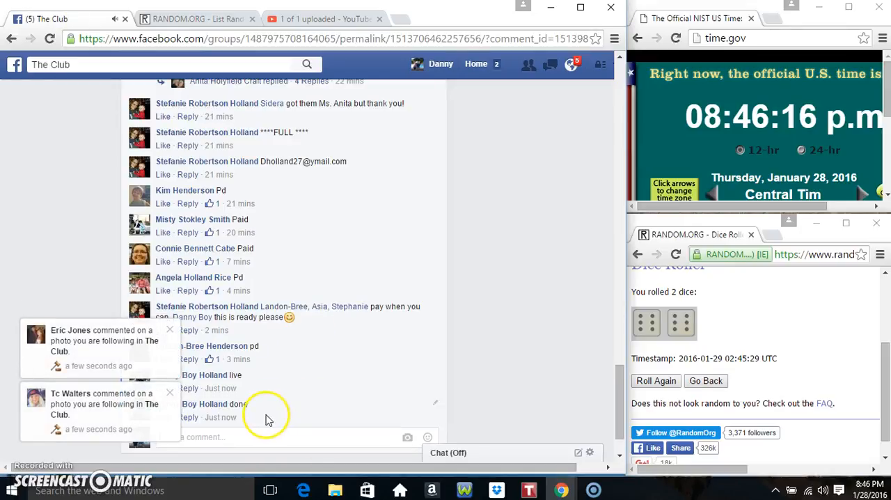
mouse_move(785, 454)
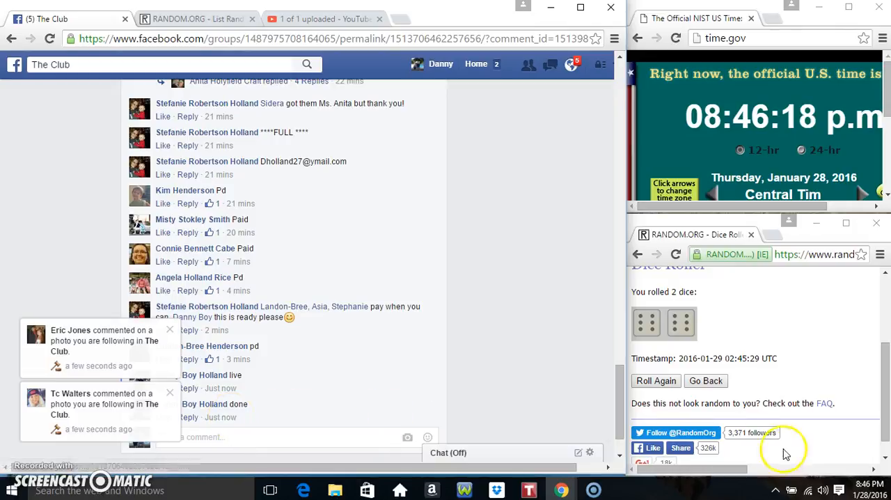